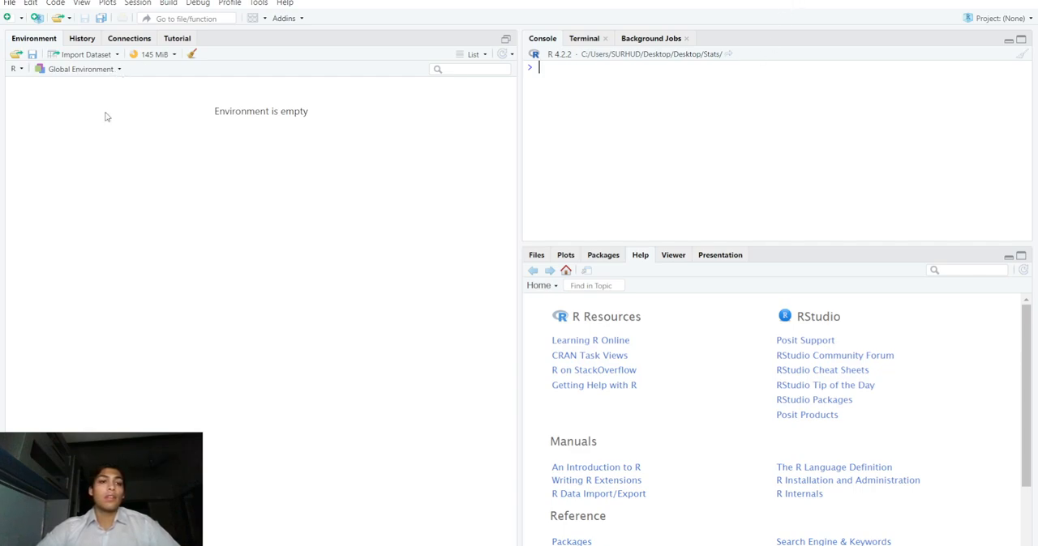
mouse_move(98, 136)
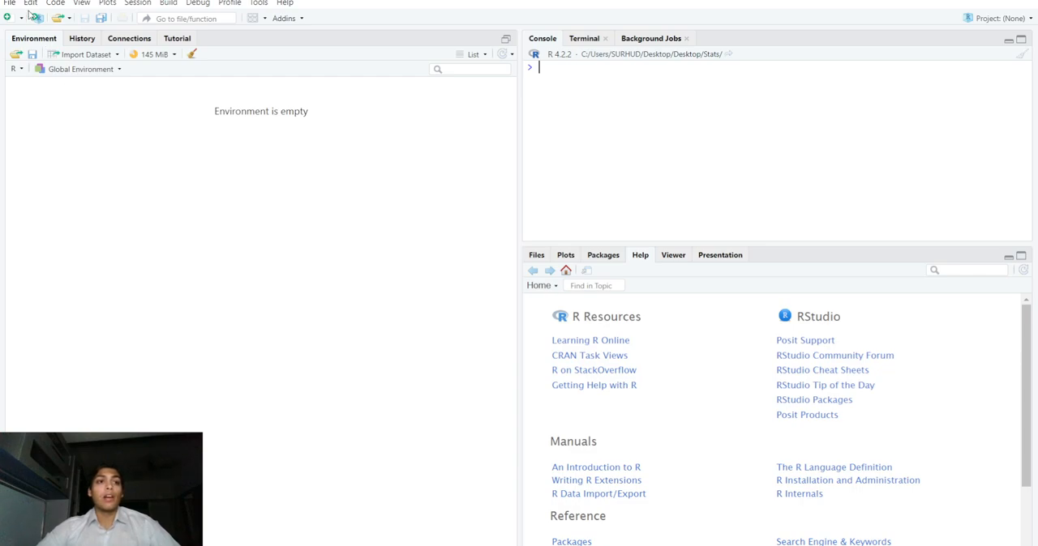
Start a new R Markdown document from the New File menu.
click(8, 18)
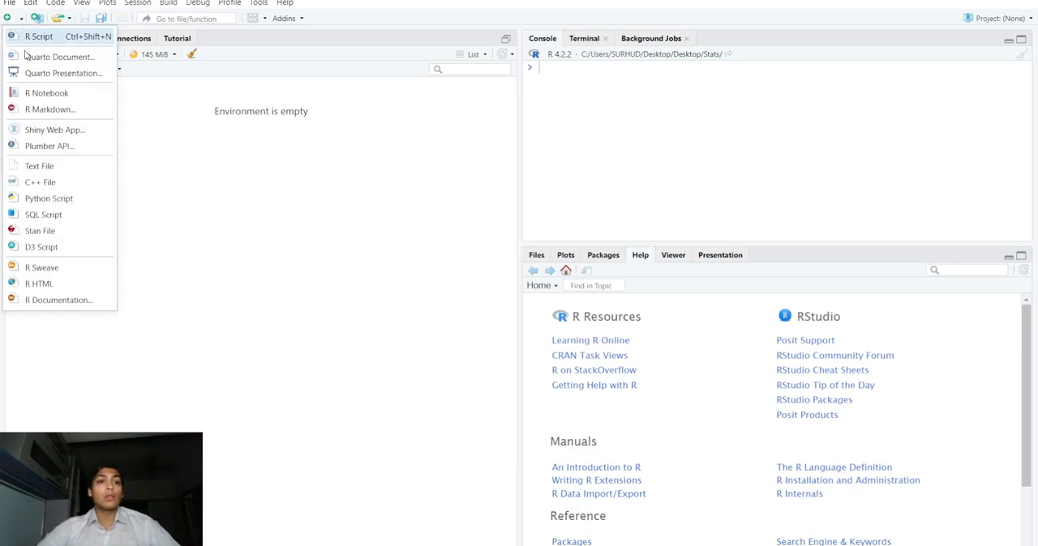
click(43, 114)
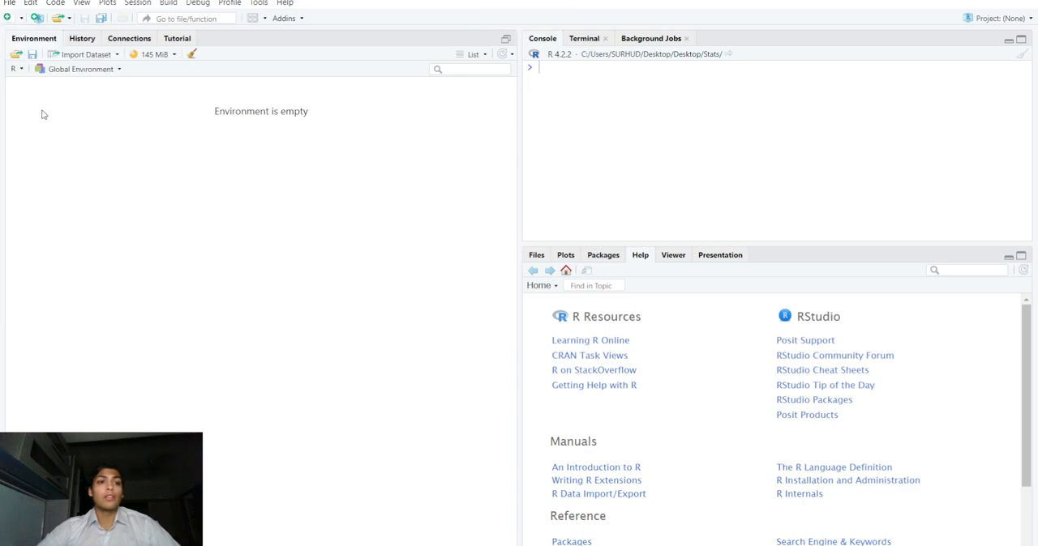
click(36, 17)
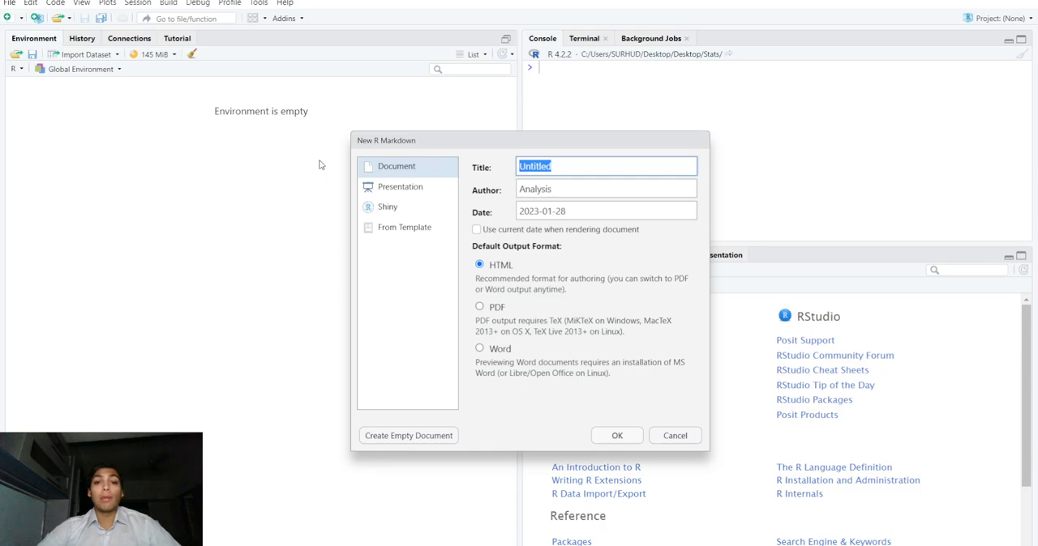
mouse_move(187, 27)
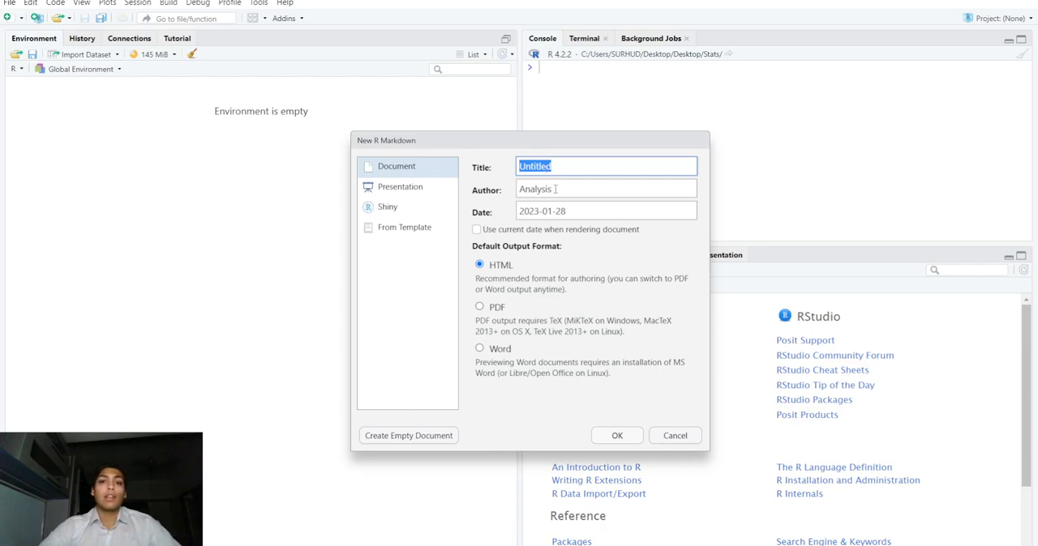
Title the document 'R Markdown', set the author to 'S R' and keep HTML output.
text(R Mark)
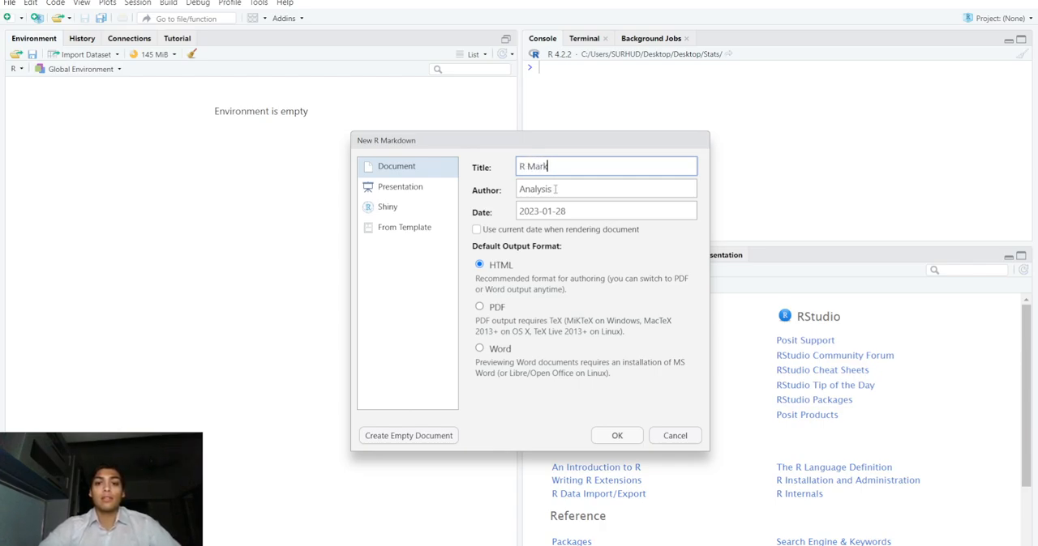
text(down)
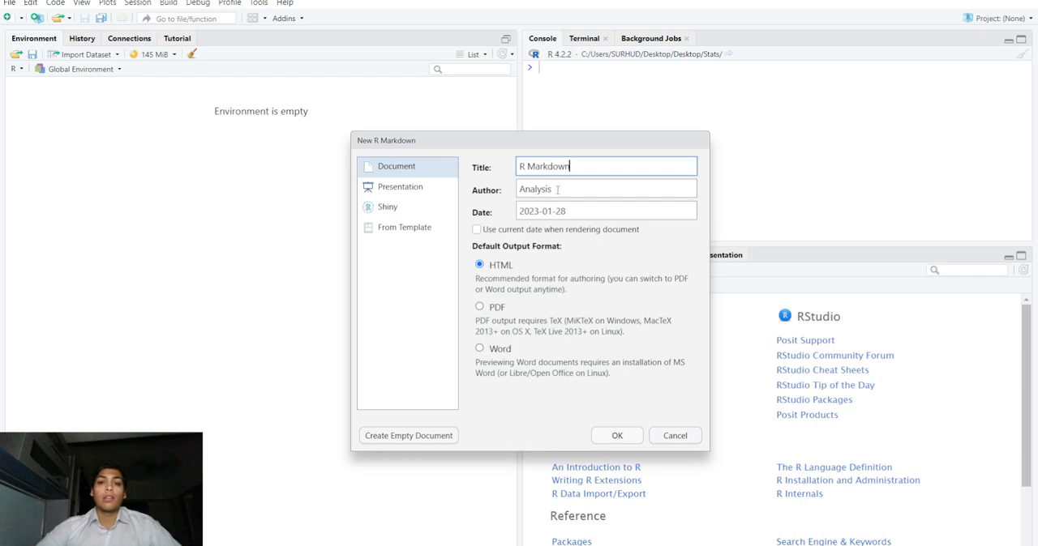
double_click(535, 188)
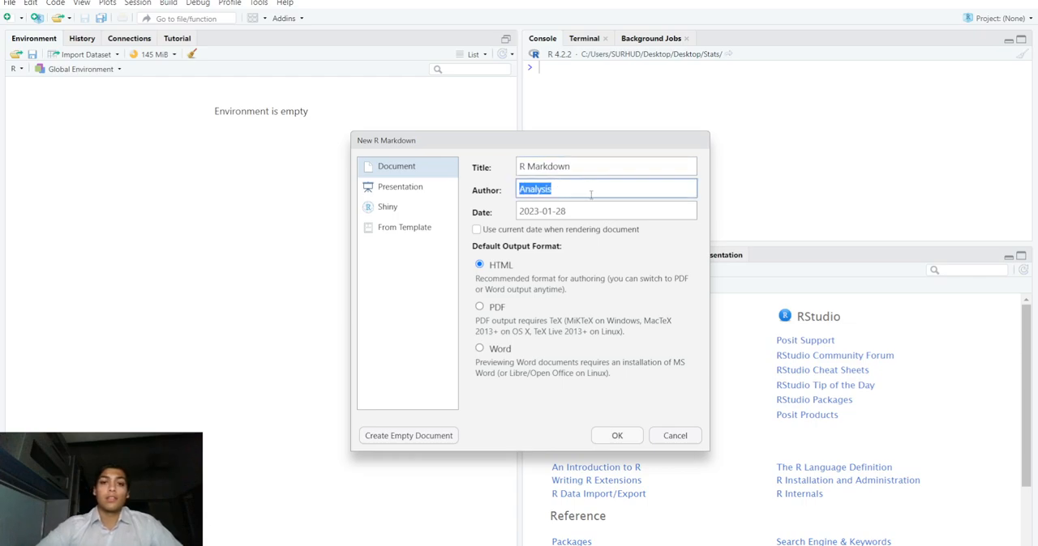
text(S R)
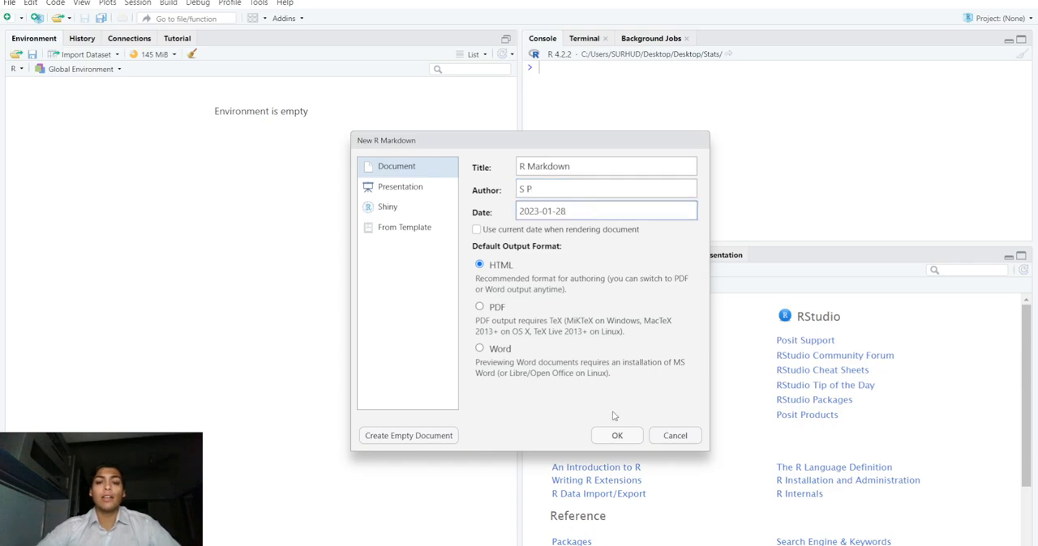
mouse_move(501, 298)
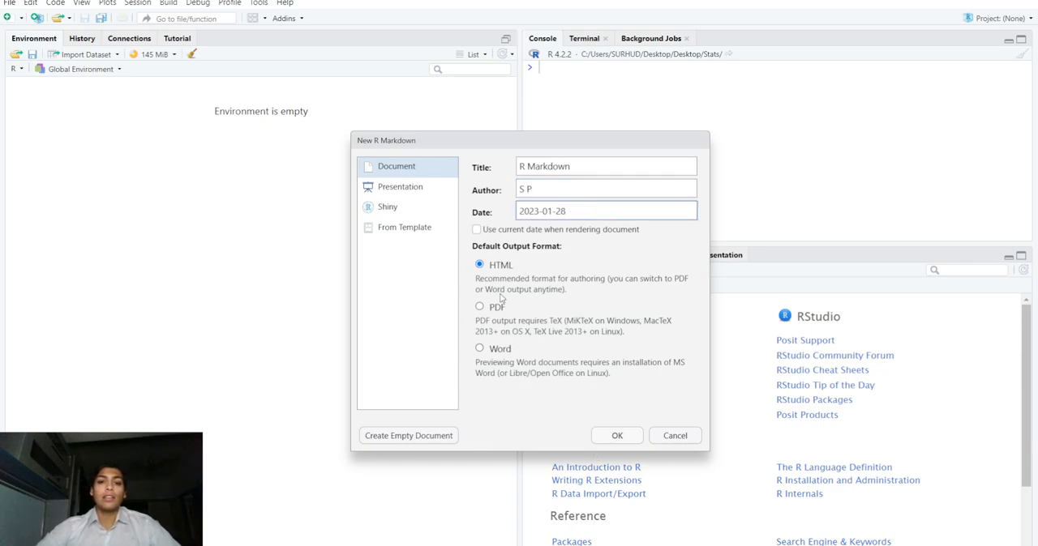
click(607, 211)
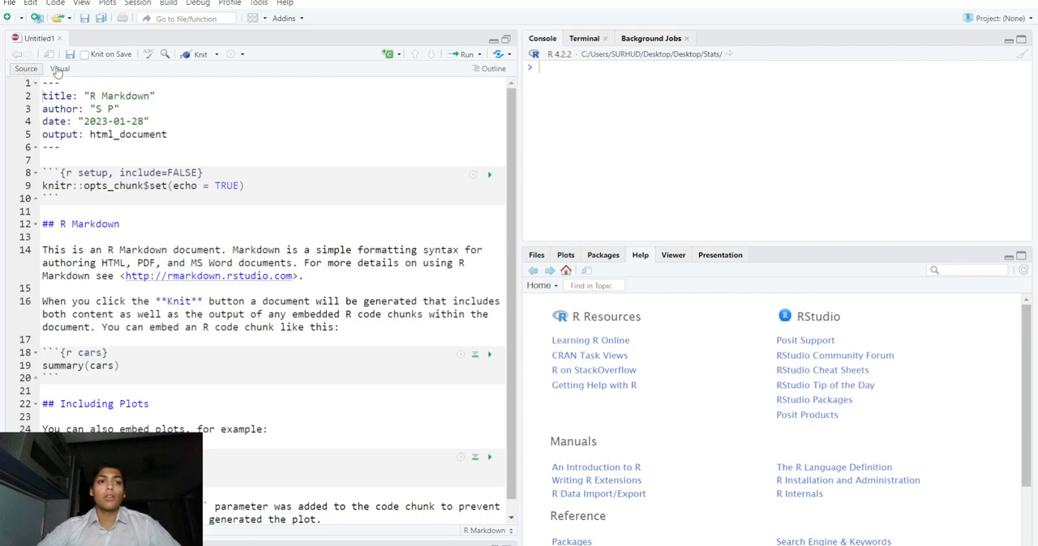
Switch the document to the visual editor and scroll through the formatted content.
click(58, 68)
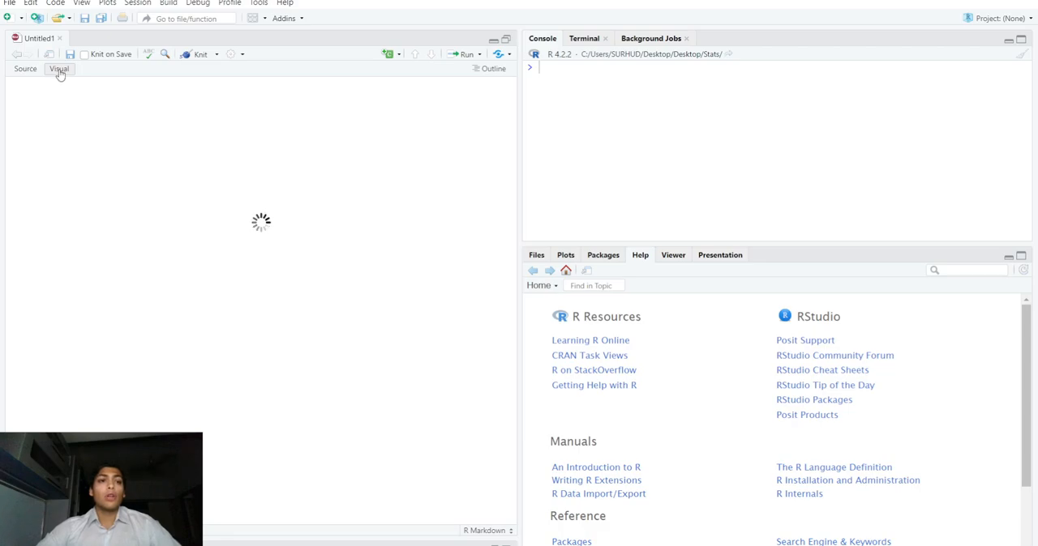
click(58, 68)
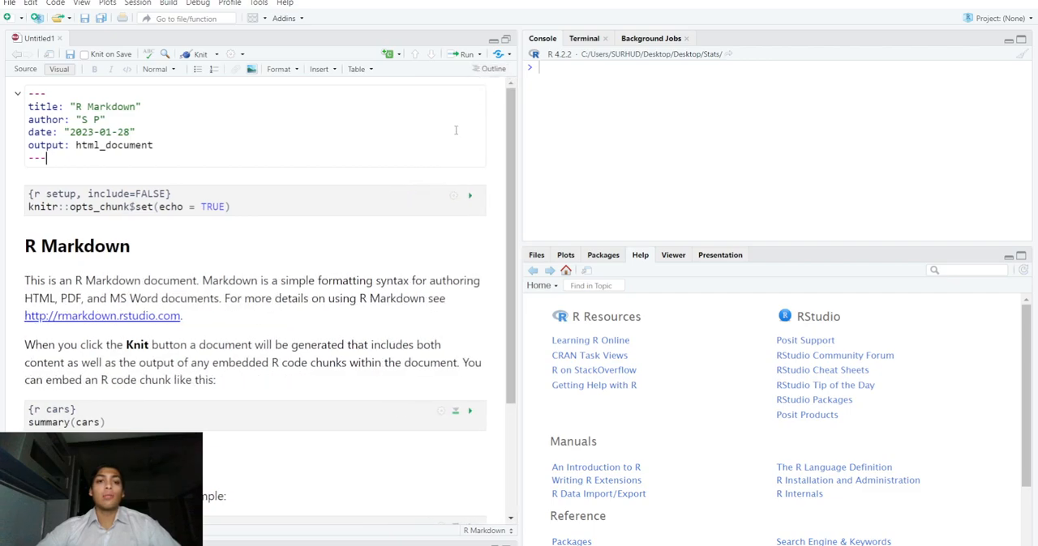
scroll(down, 3)
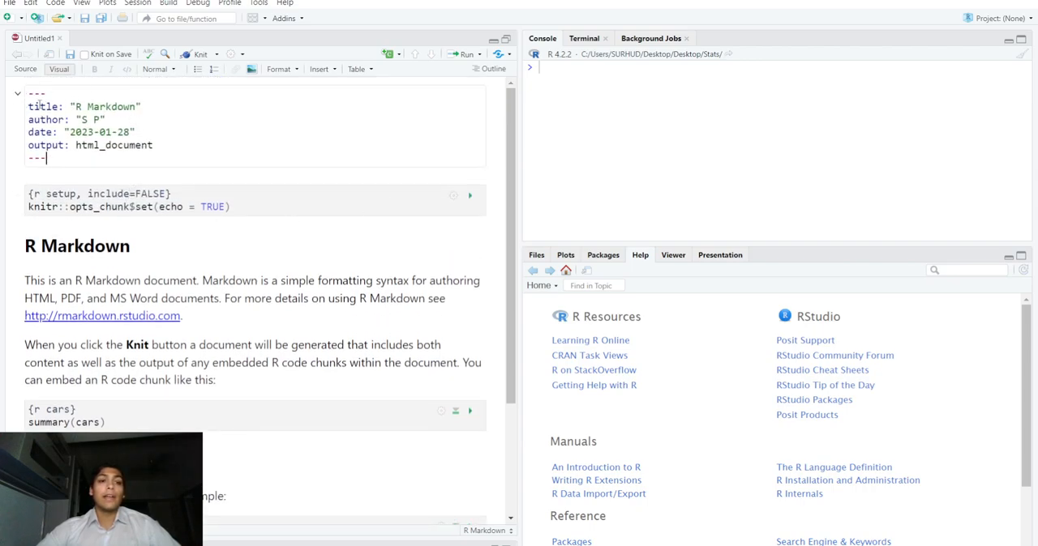
Select the R Markdown heading text, then run the summary(cars) chunk to show its statistics.
scroll(down, 3)
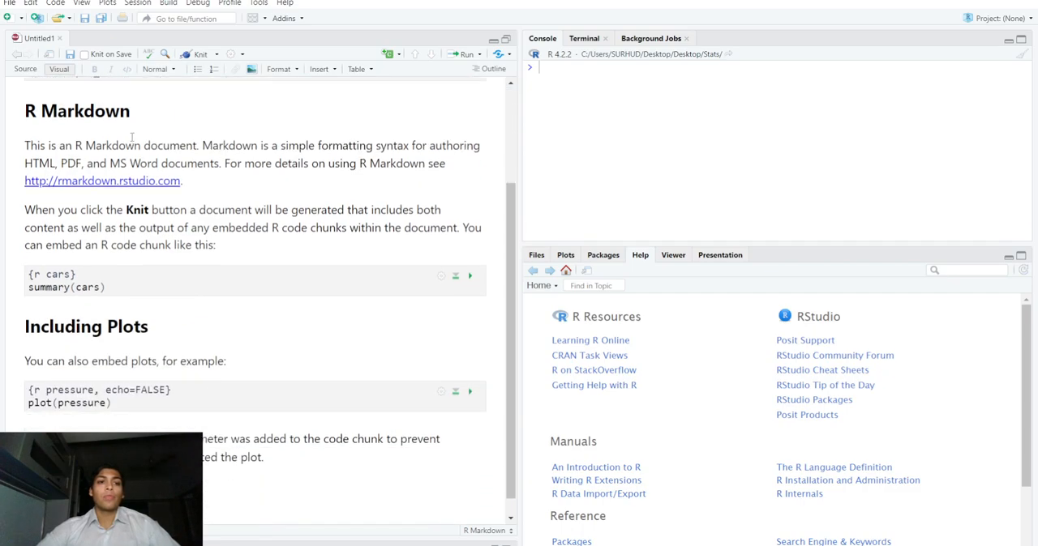
double_click(31, 110)
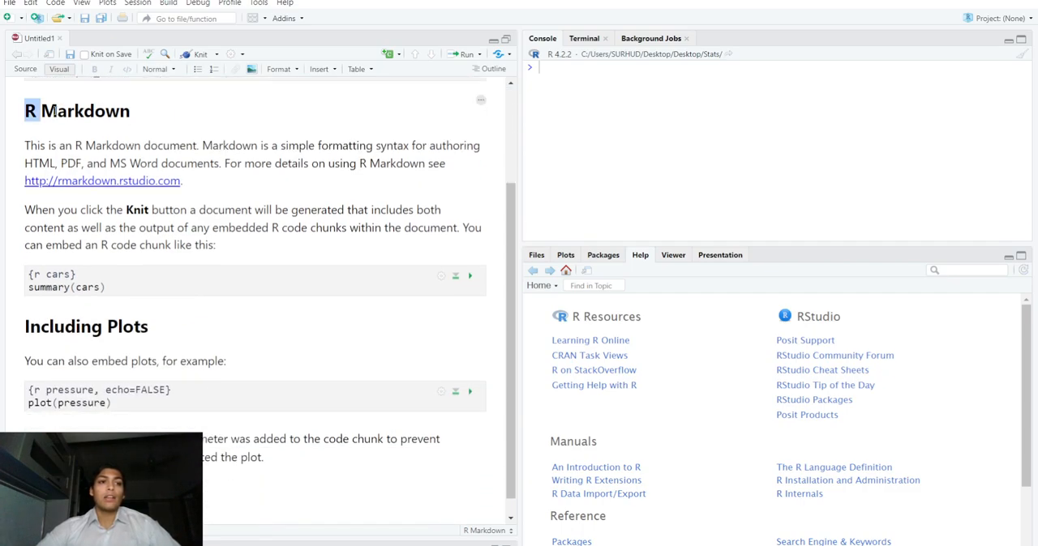
drag(23, 110, 214, 243)
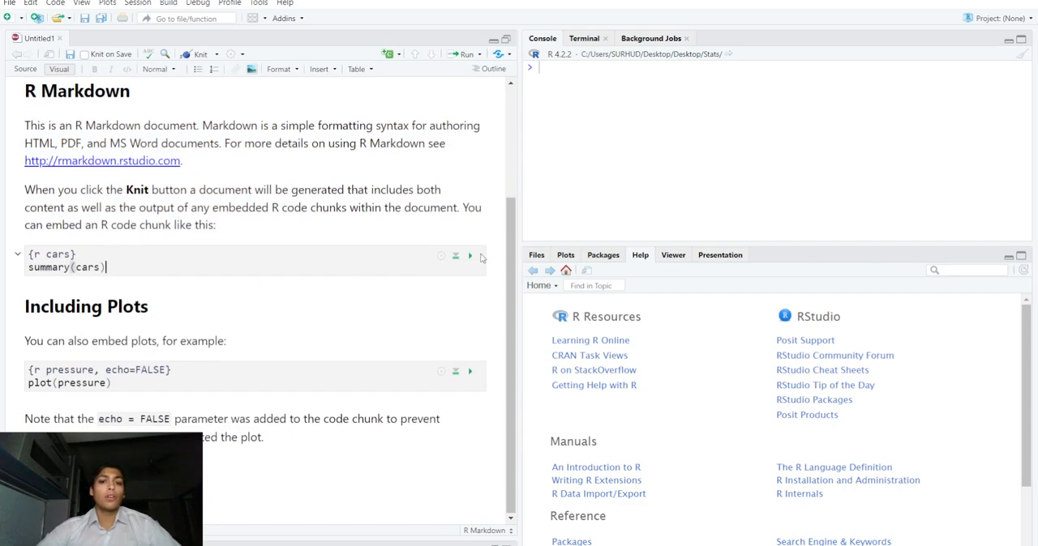
click(471, 257)
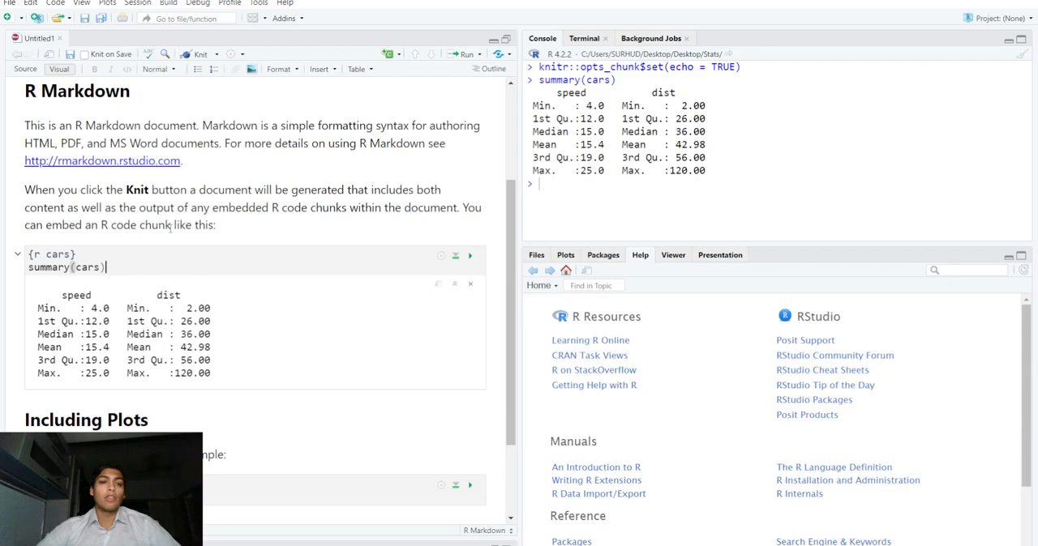
scroll(down, 3)
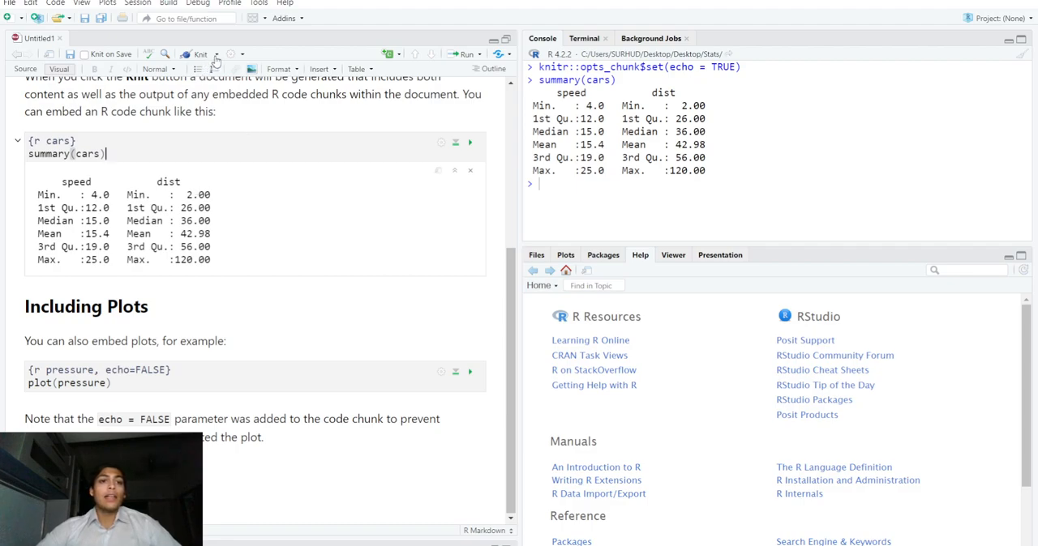
click(216, 55)
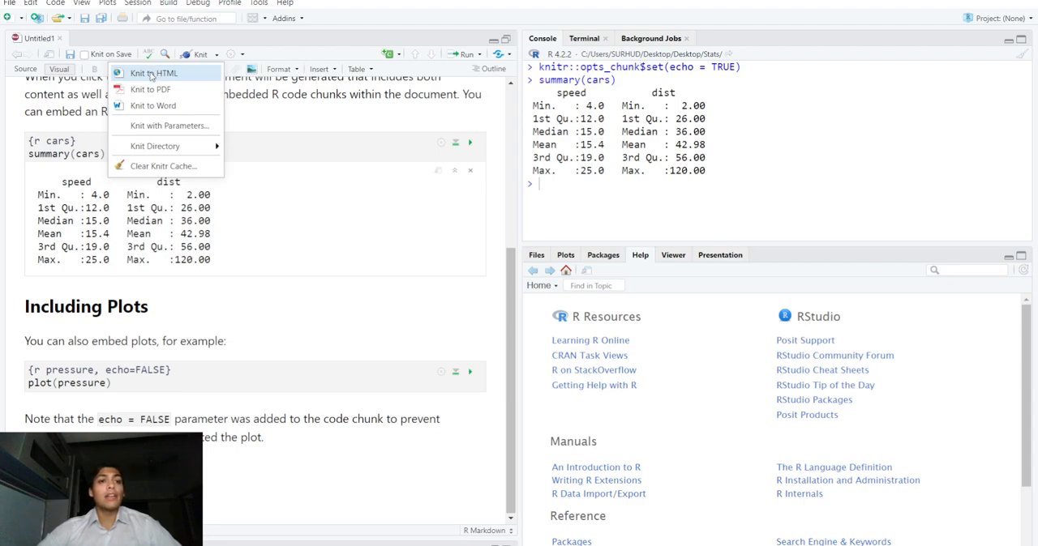
mouse_move(321, 159)
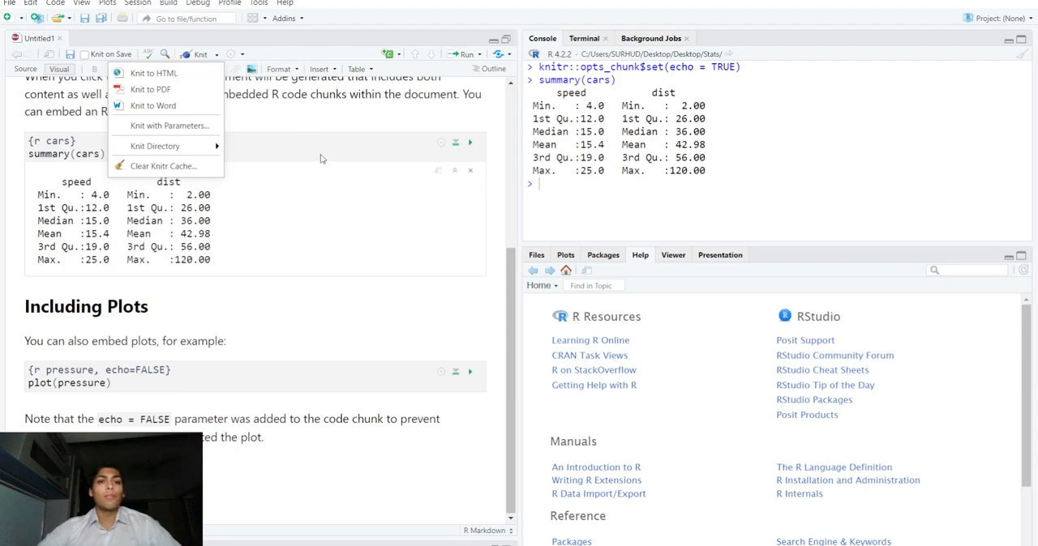
click(36, 175)
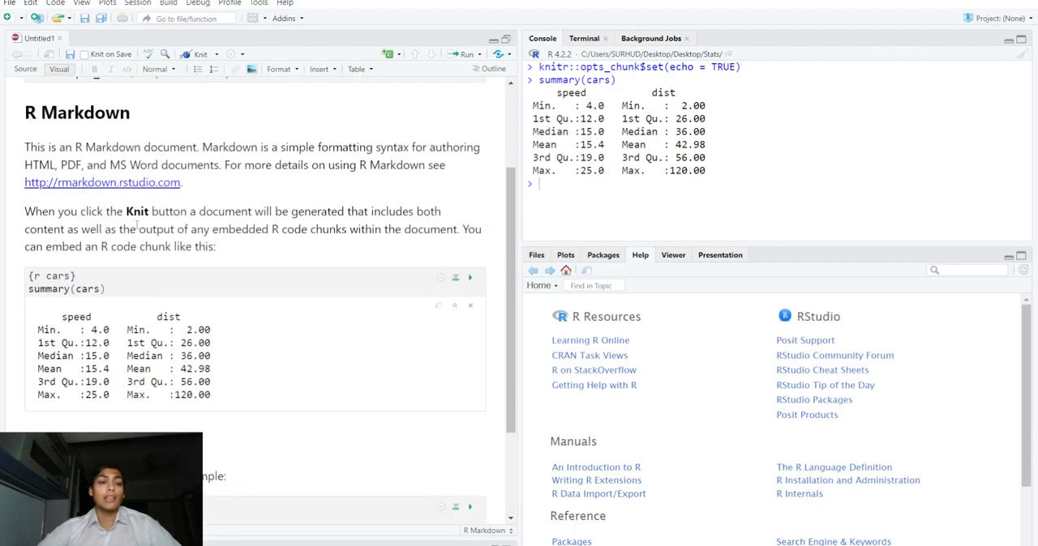
scroll(down, 3)
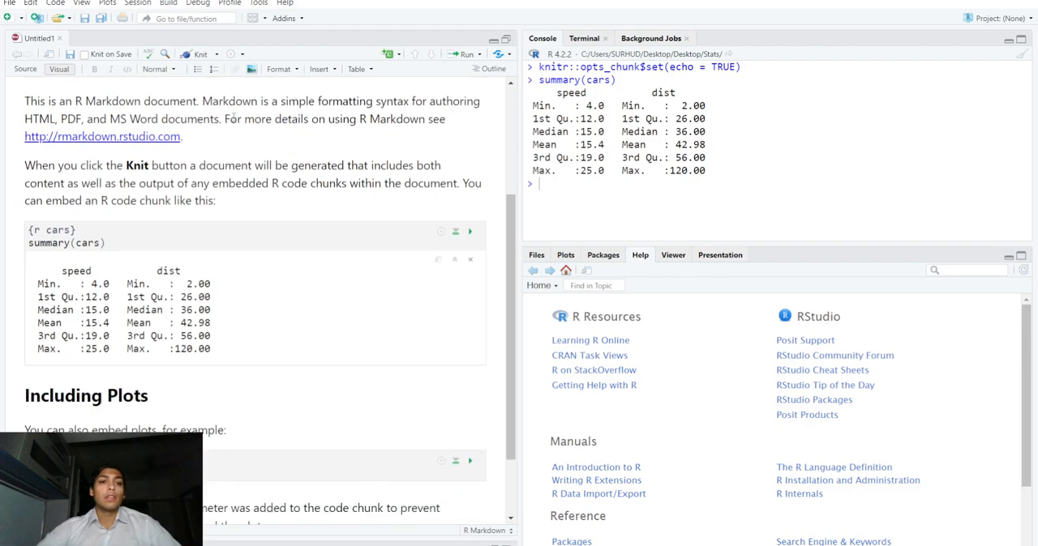
click(217, 55)
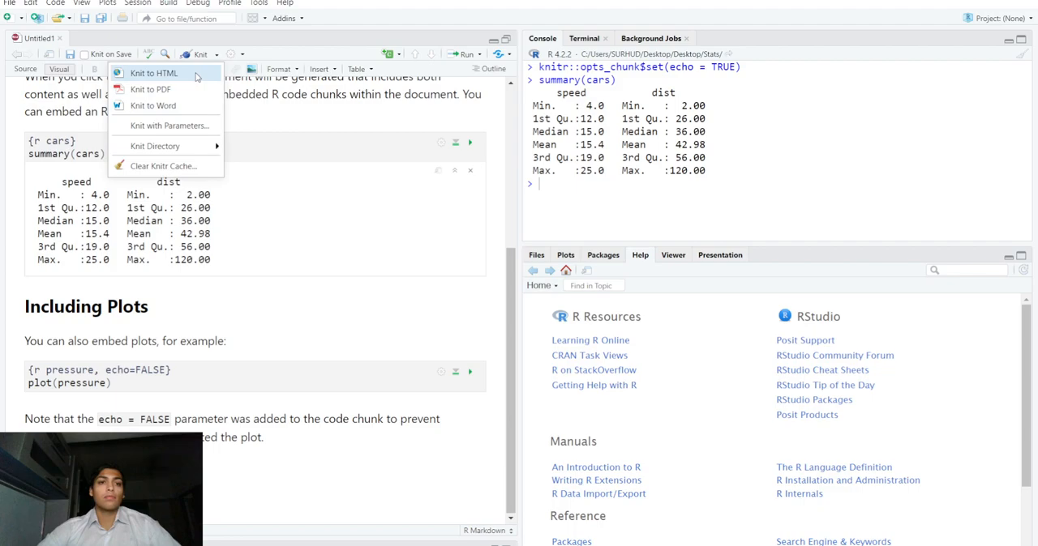
click(314, 130)
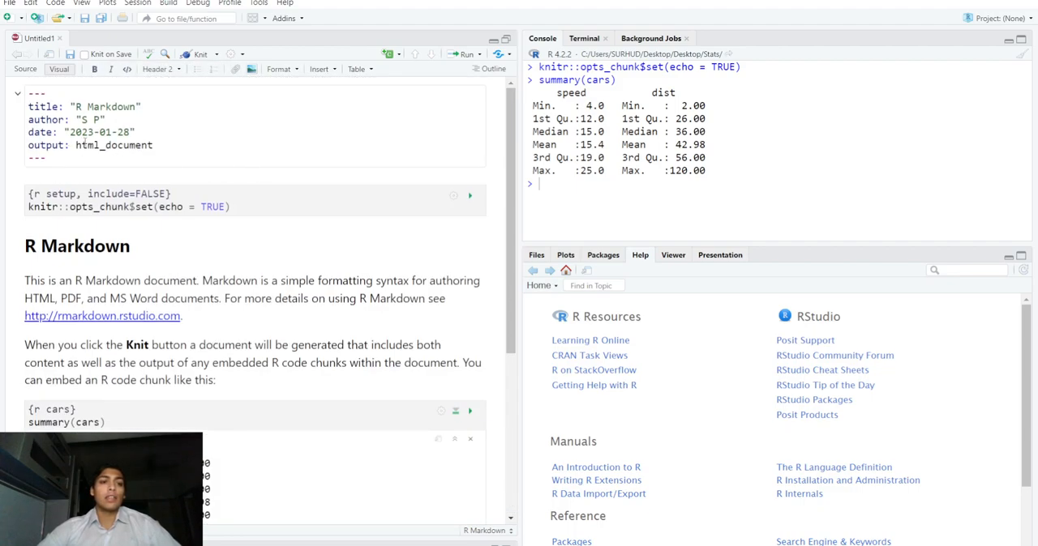
Choose Knit to Word so word_document joins html_document in the YAML header.
click(217, 56)
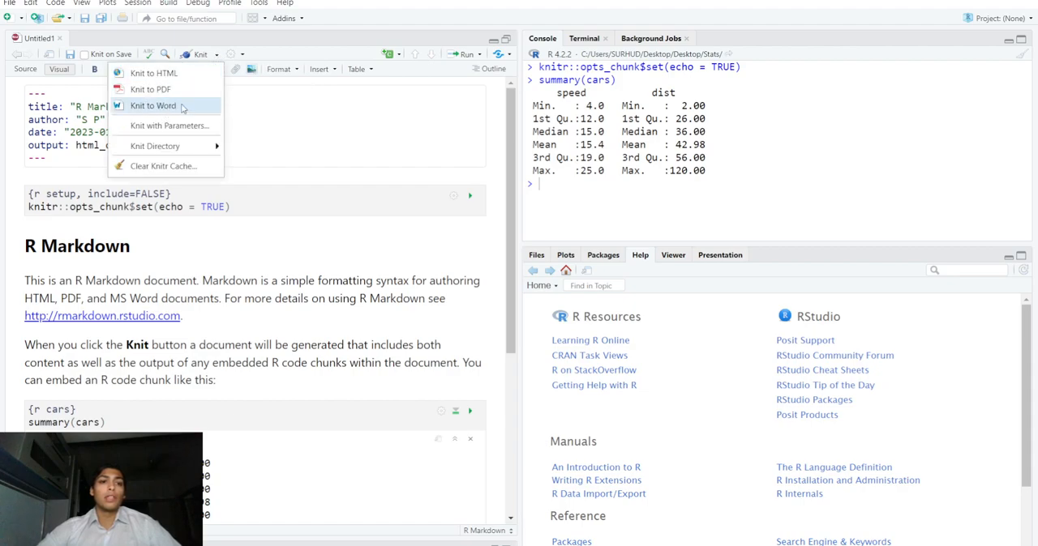
click(153, 105)
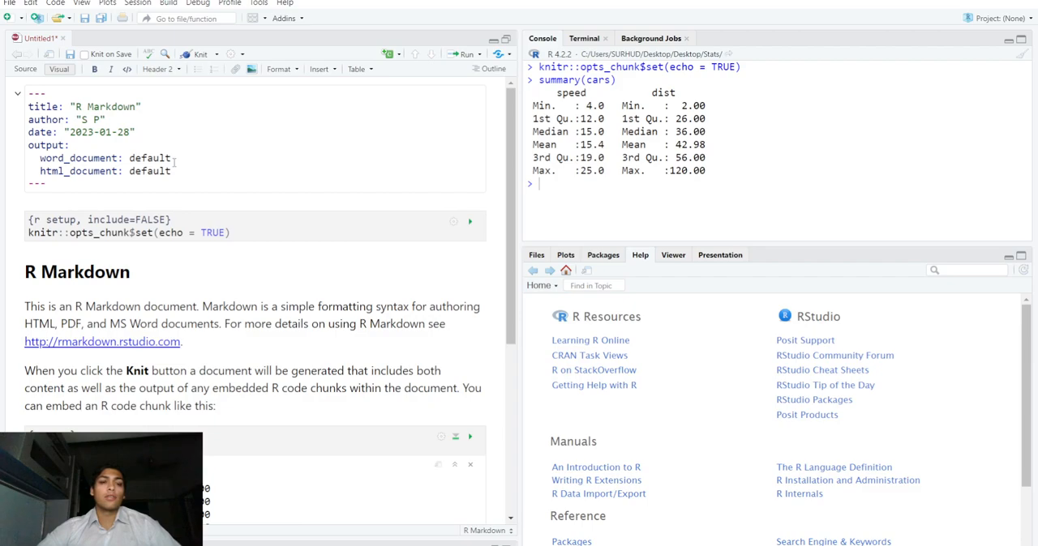
mouse_move(676, 541)
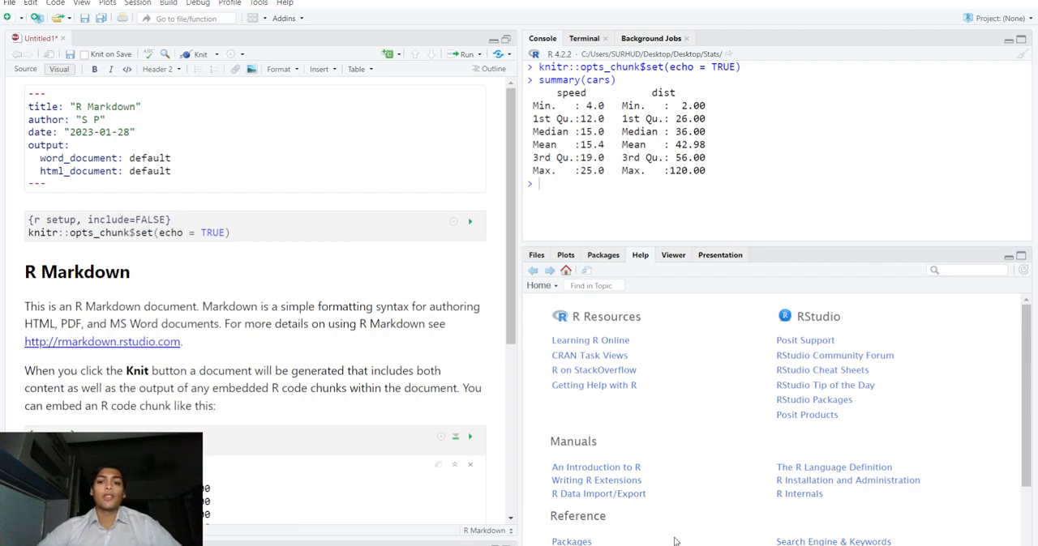